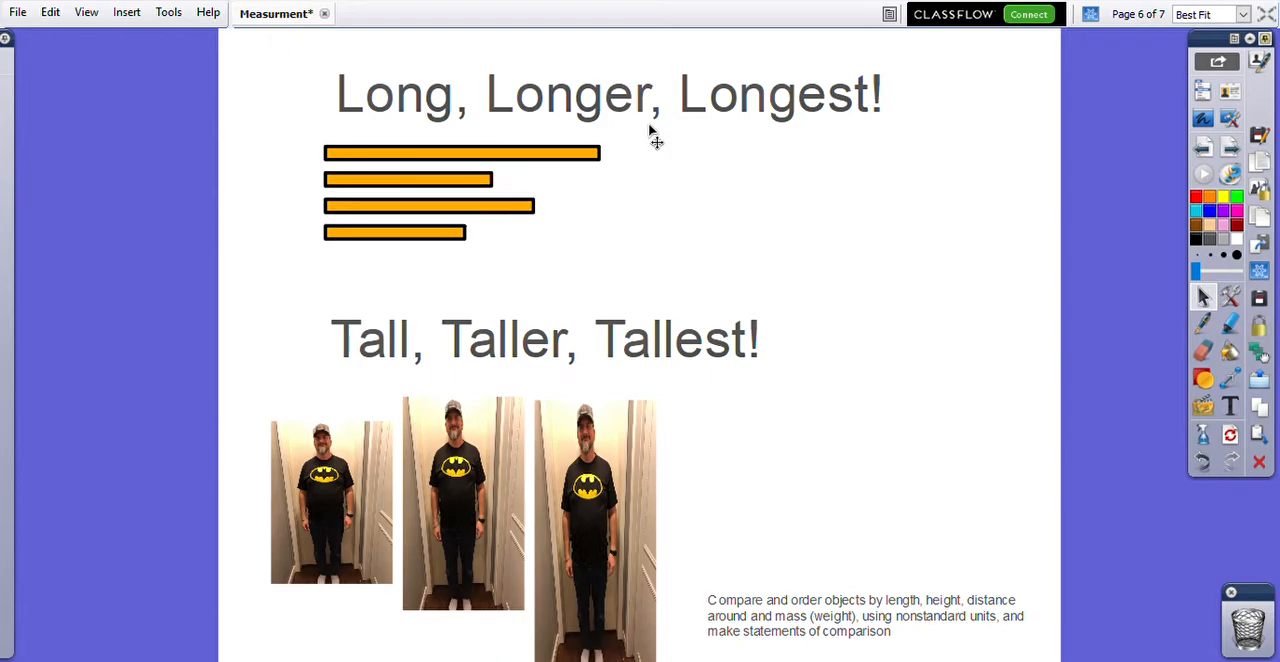
mouse_move(550, 120)
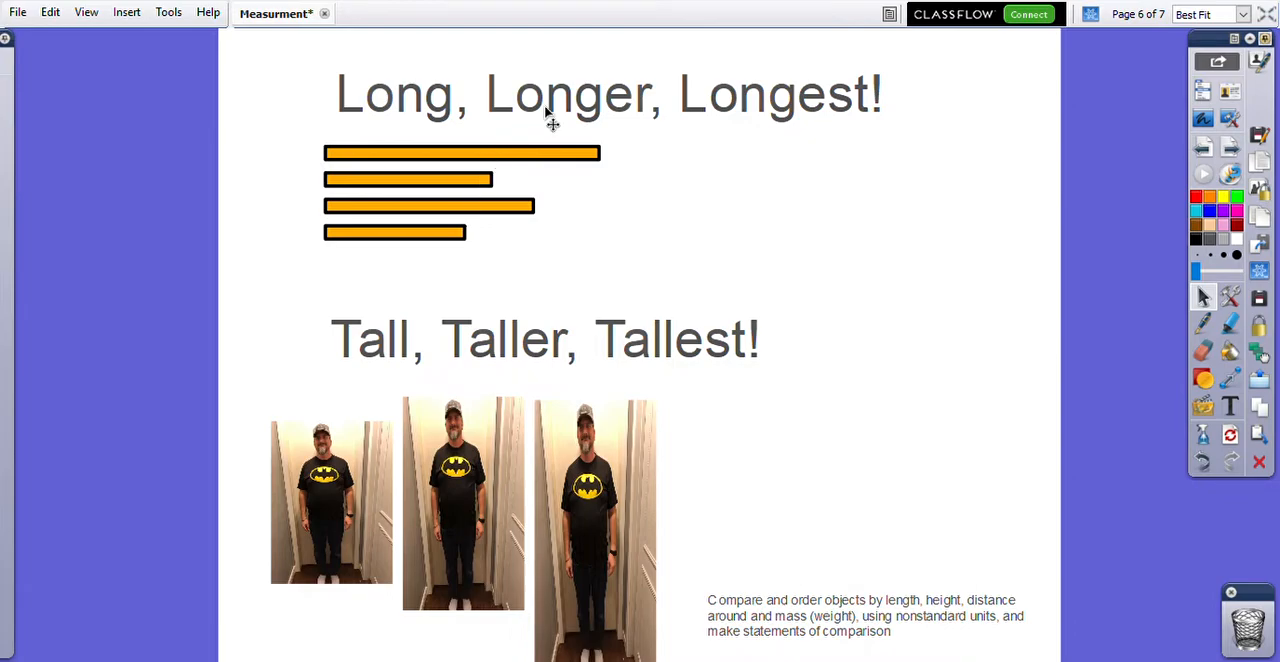
mouse_move(705, 195)
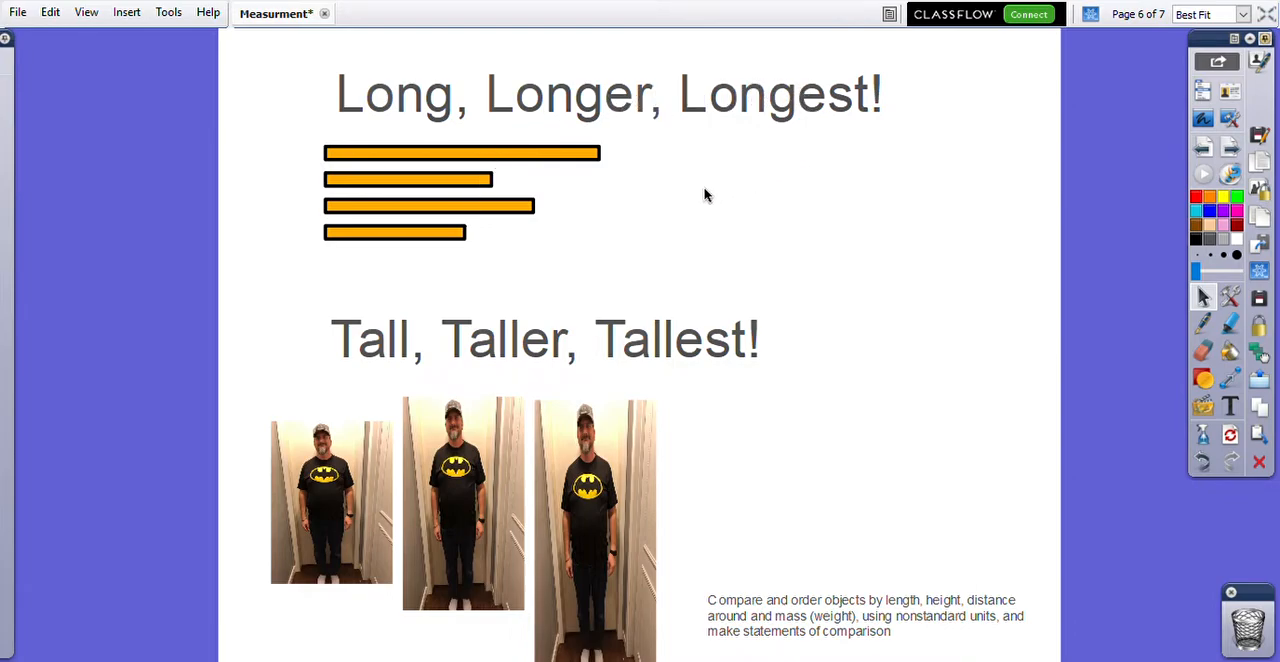
mouse_move(594, 162)
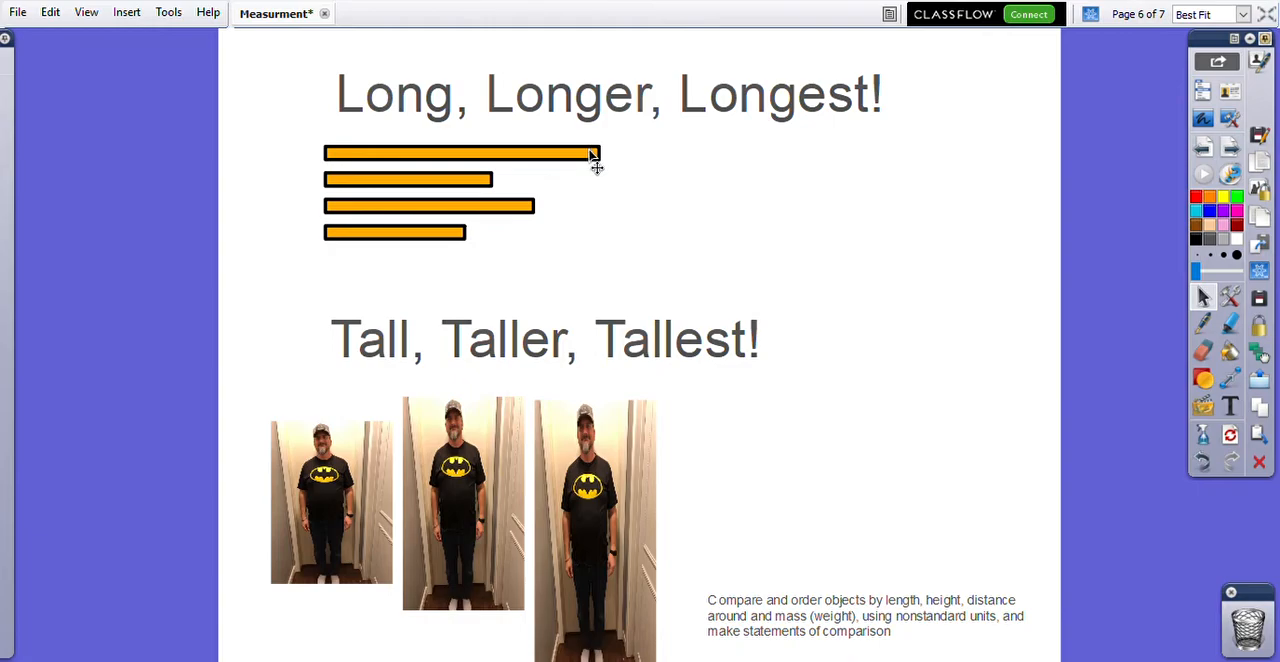
mouse_move(520, 225)
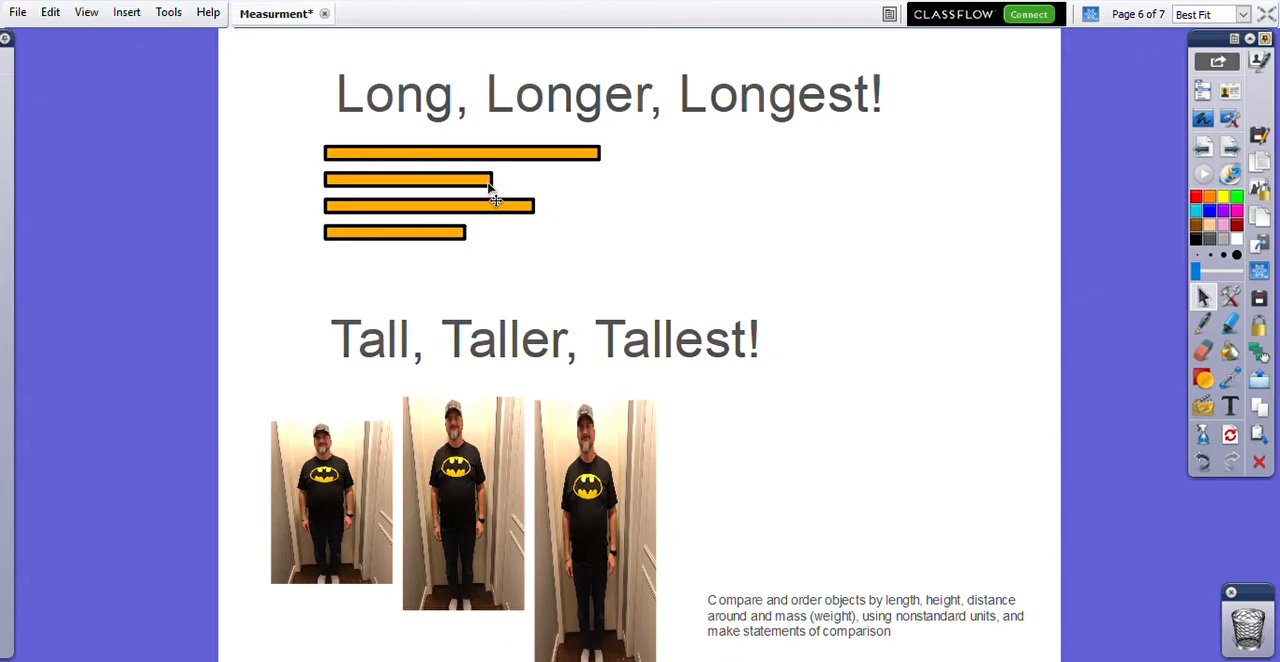
mouse_move(458, 250)
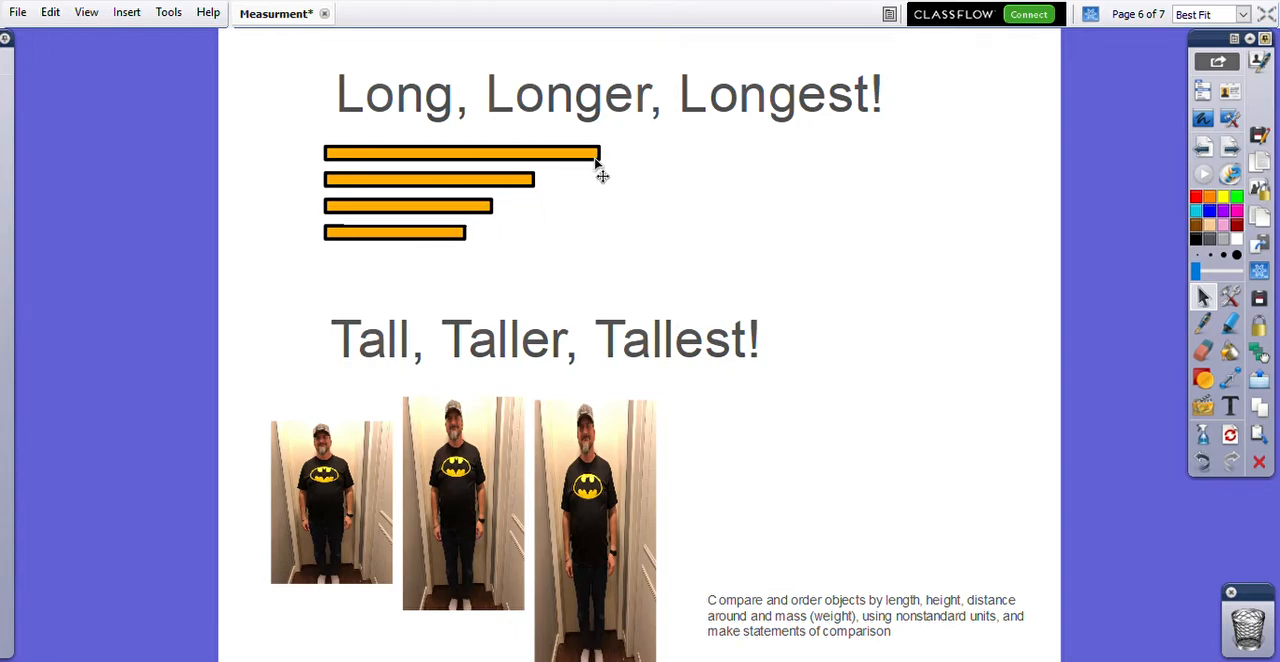
mouse_move(463, 250)
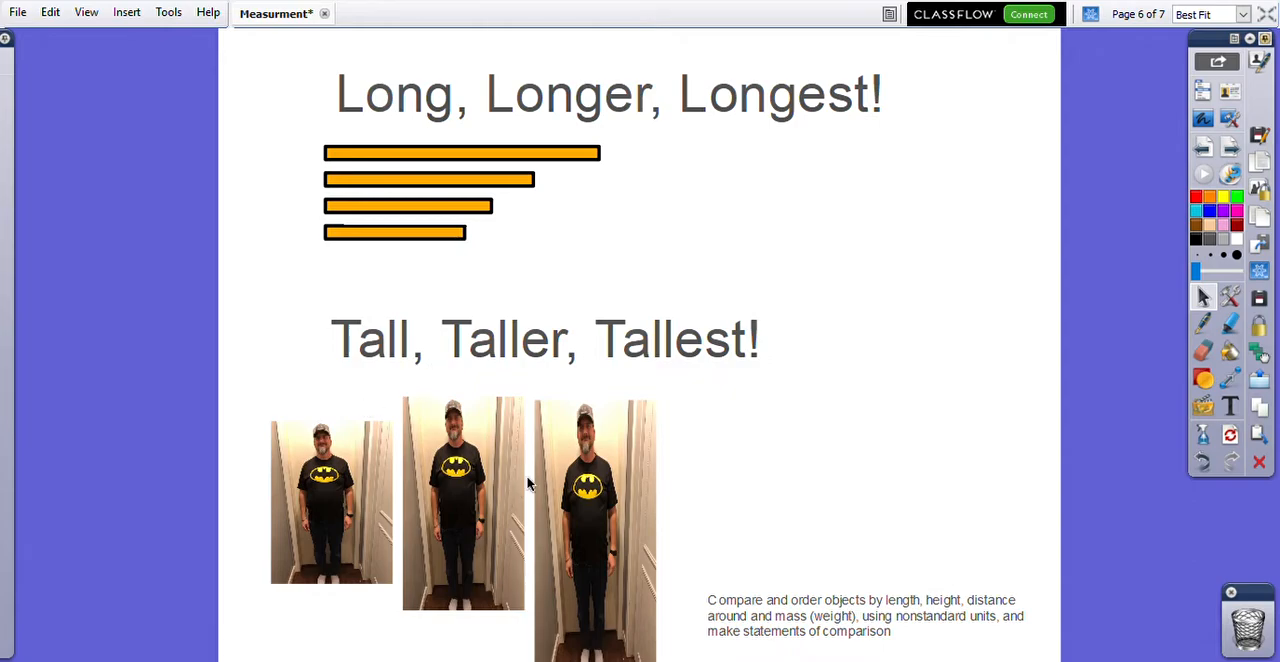
mouse_move(290, 500)
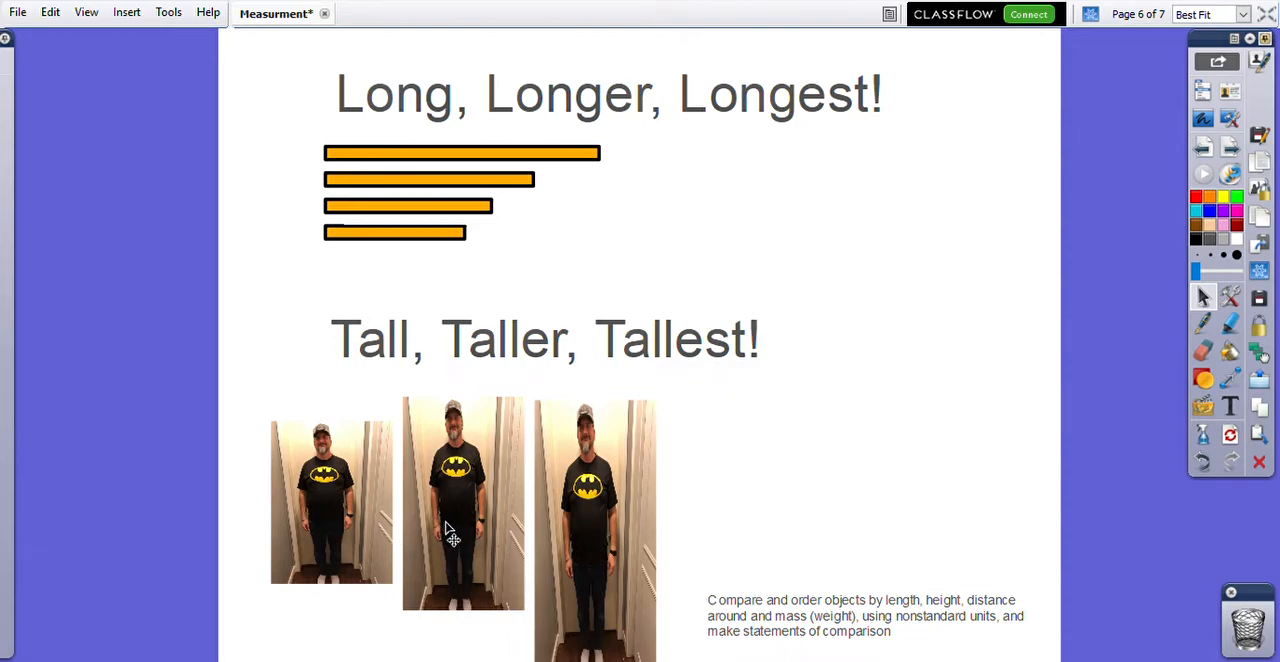
mouse_move(592, 518)
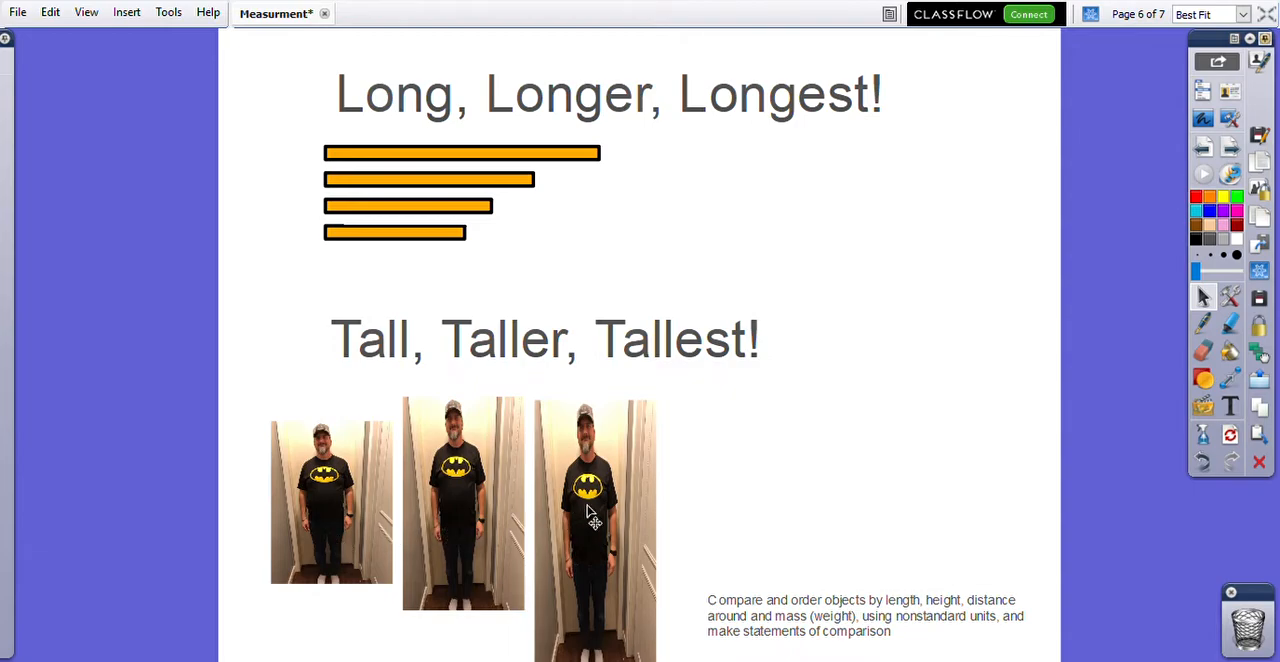
mouse_move(980, 225)
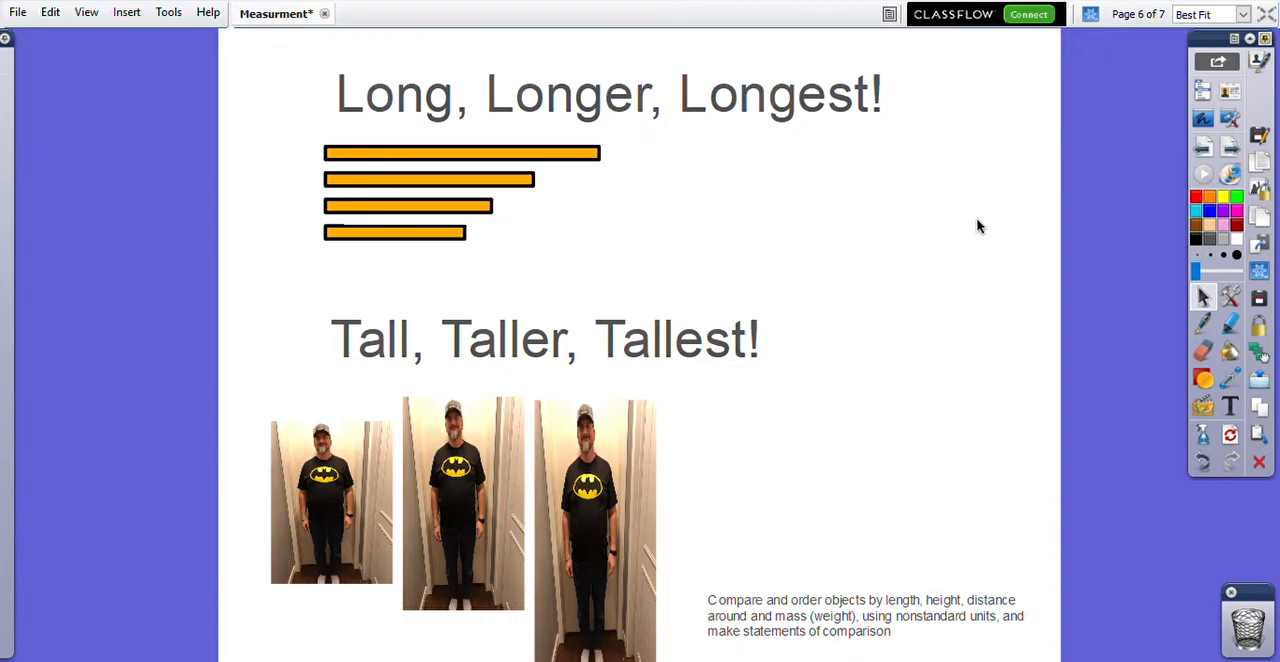
mouse_move(1230, 147)
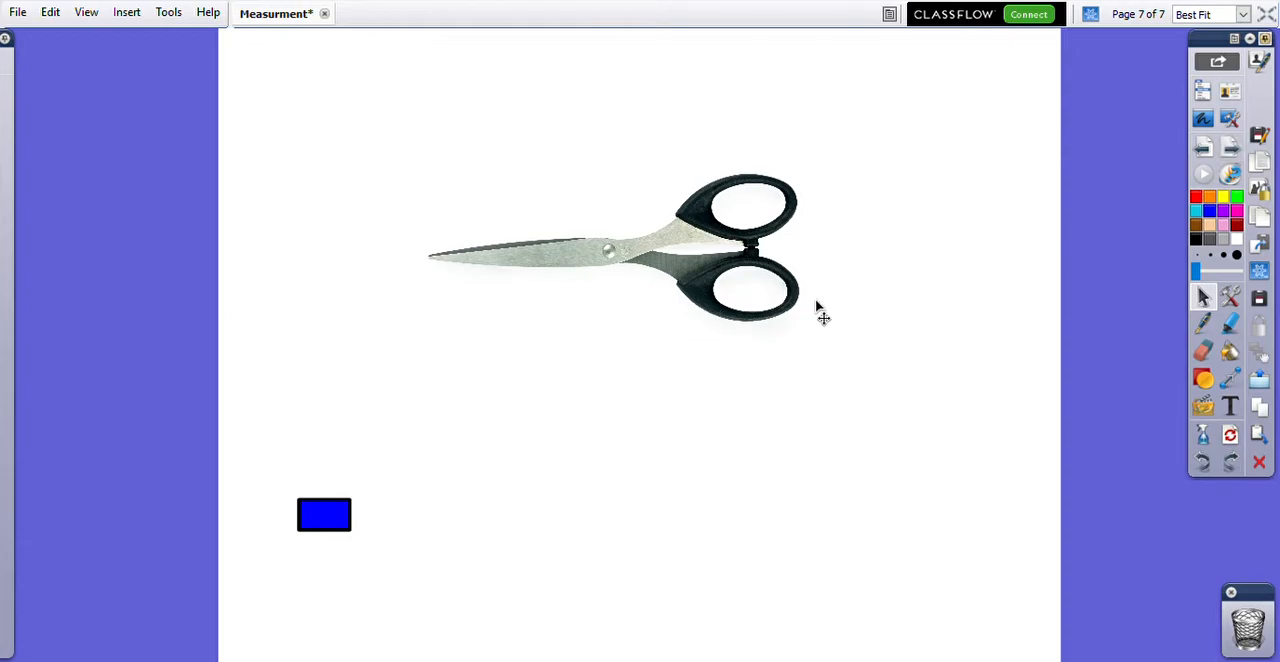
mouse_move(497, 291)
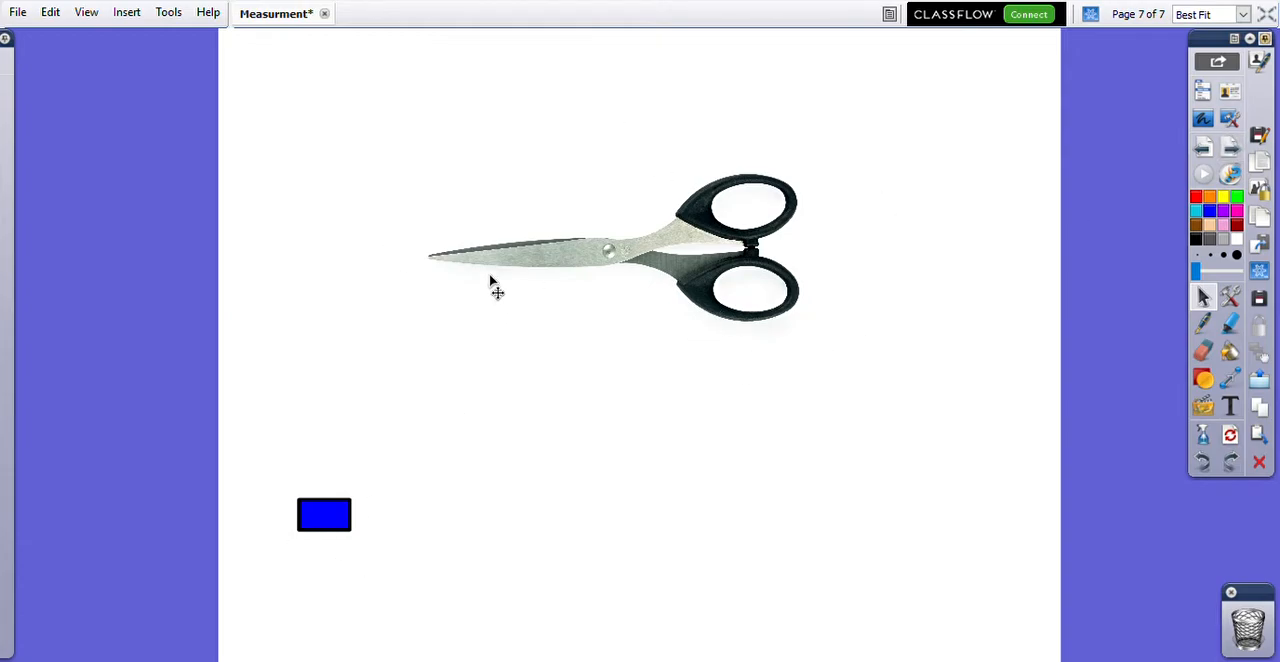
mouse_move(546, 278)
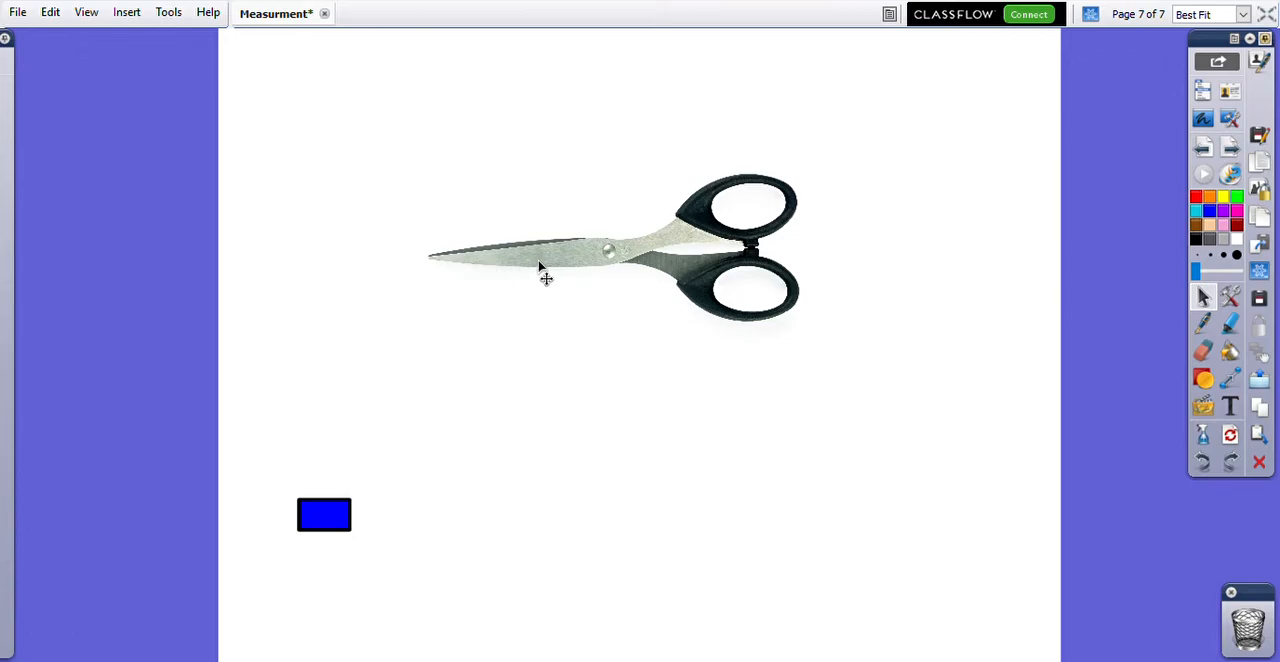
mouse_move(494, 339)
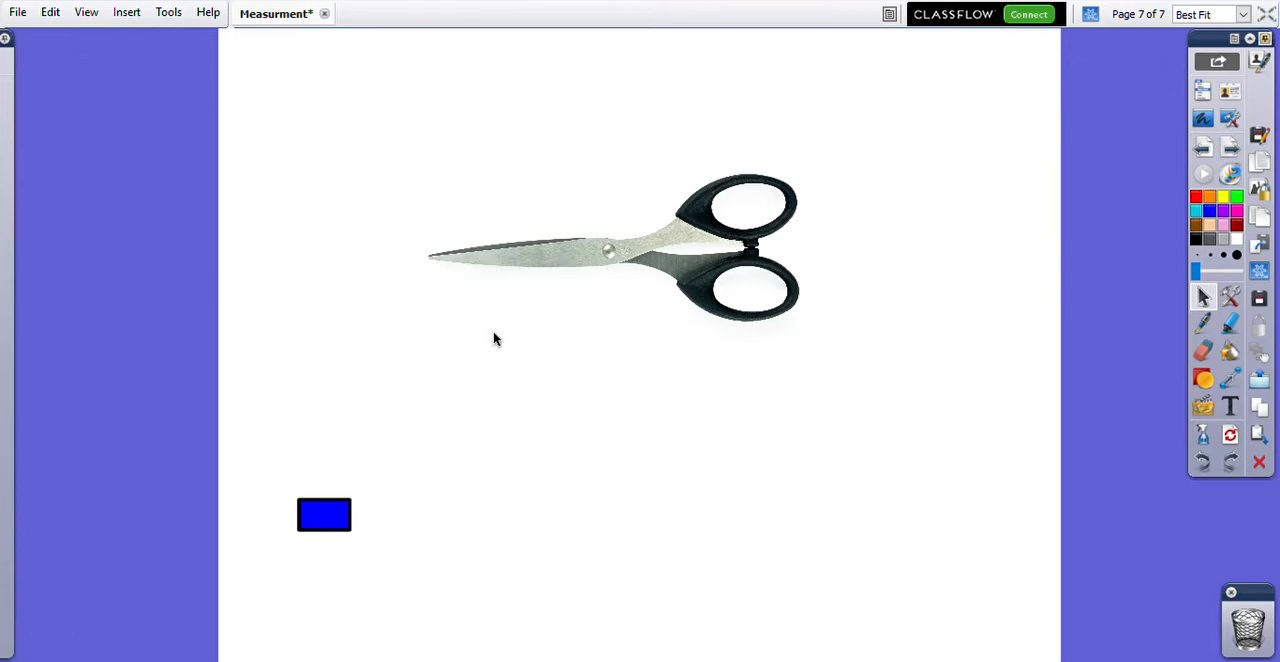
mouse_move(797, 328)
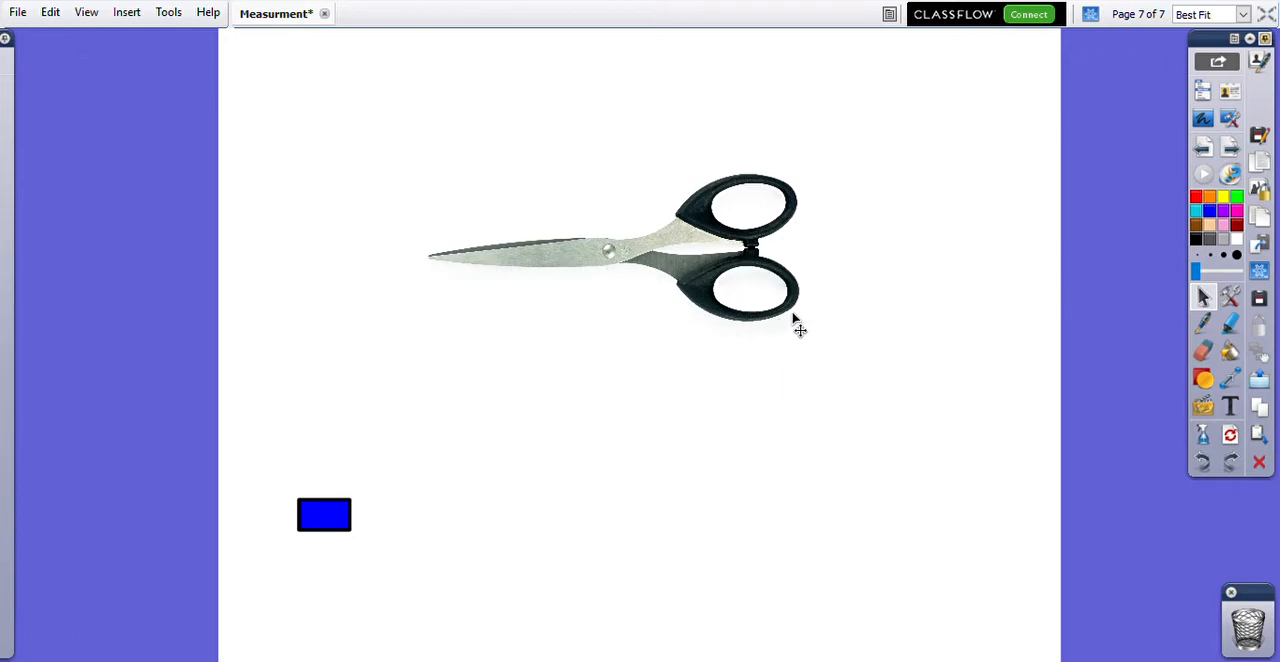
mouse_move(420, 530)
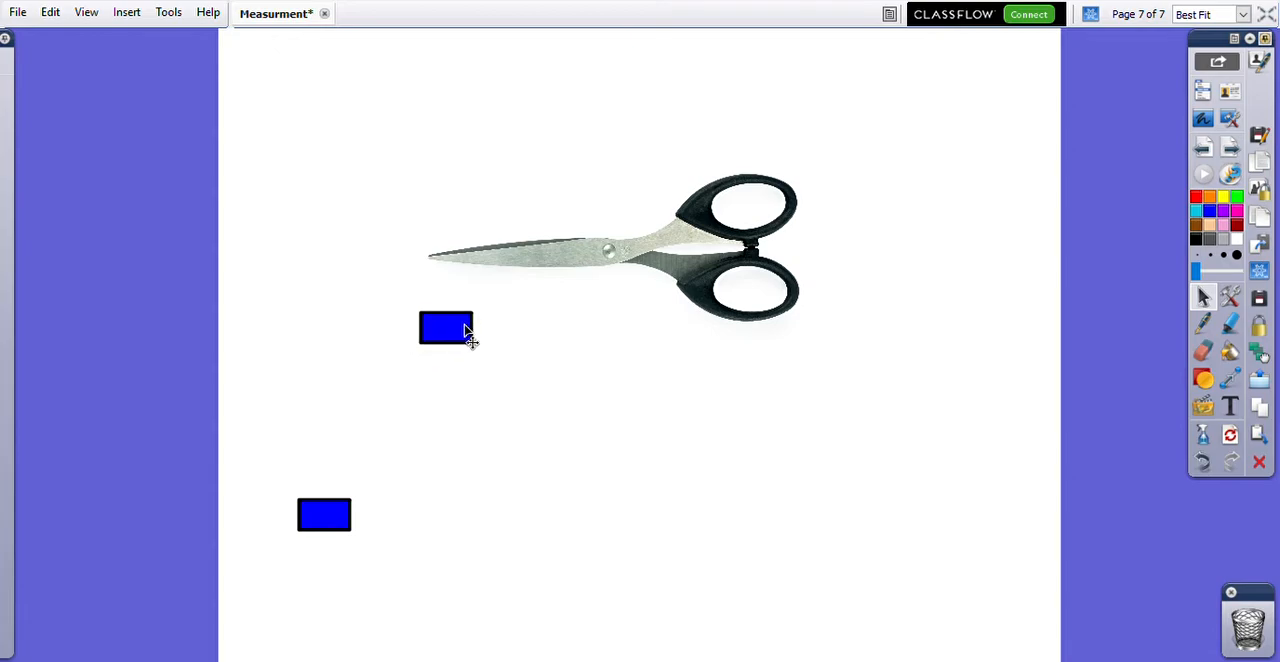
- Nudge the first blue block into line directly beneath the scissors' blade tip
left_click_drag(446, 327, 456, 330)
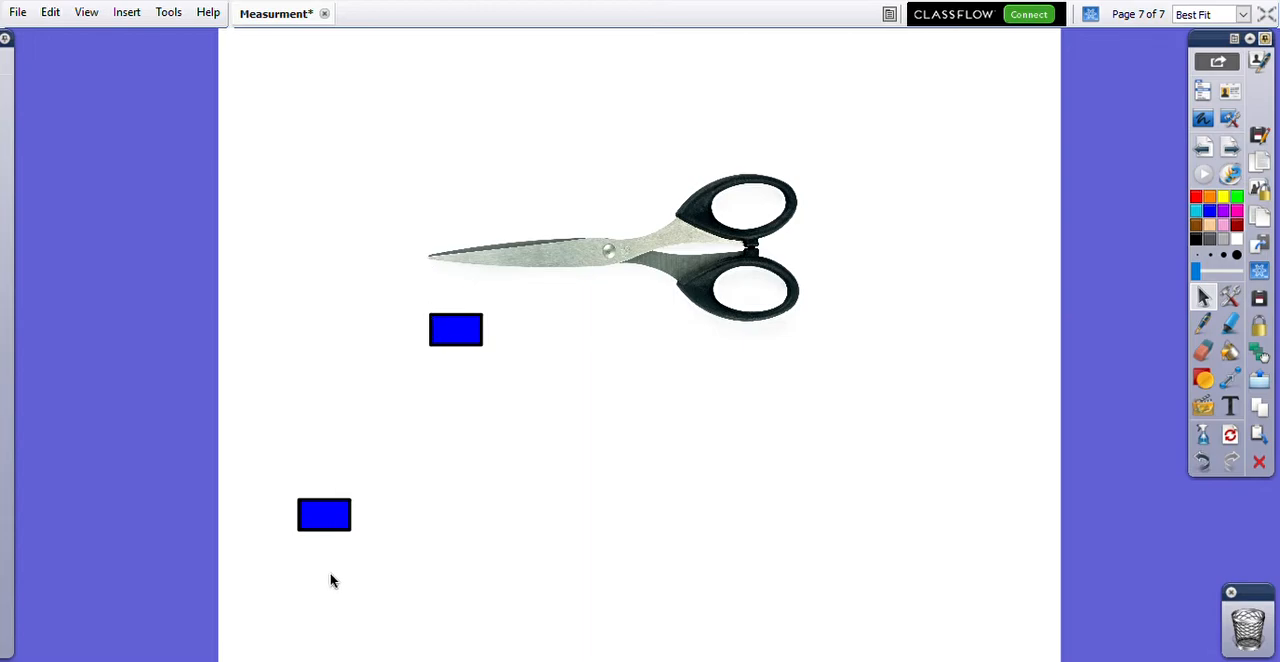
- Pull six more blue block copies from the lower-left cloner and butt them end to end under the scissors
left_click(324, 514)
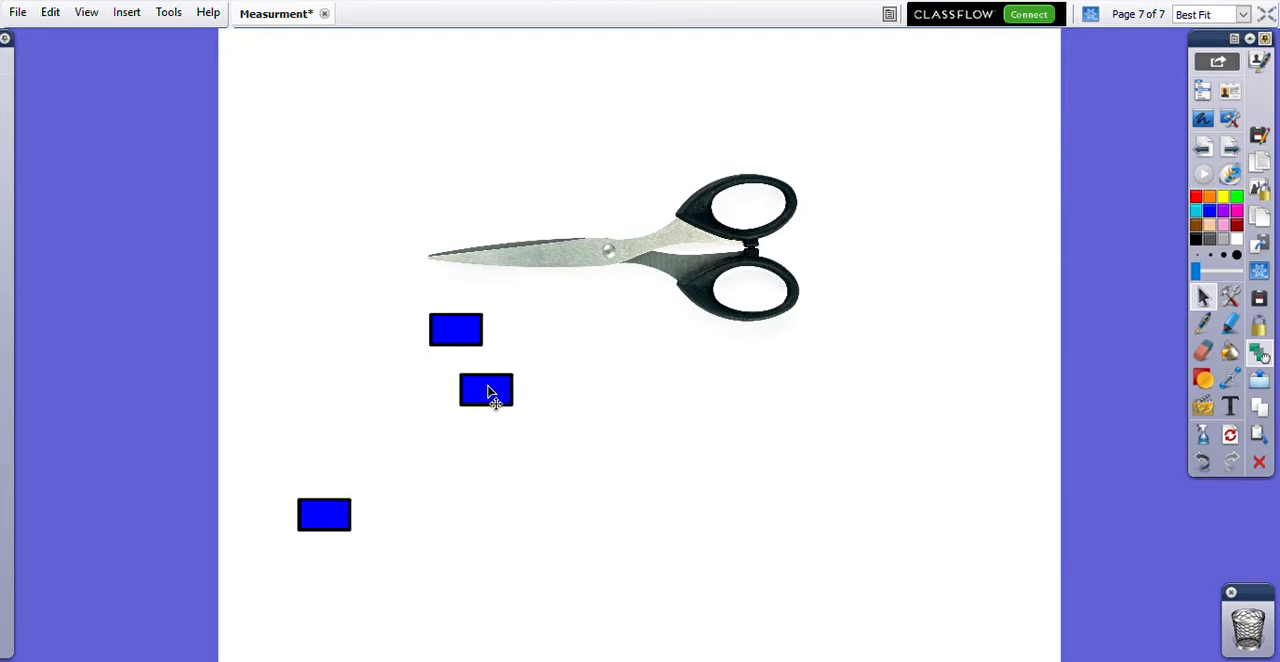
left_click_drag(486, 390, 510, 331)
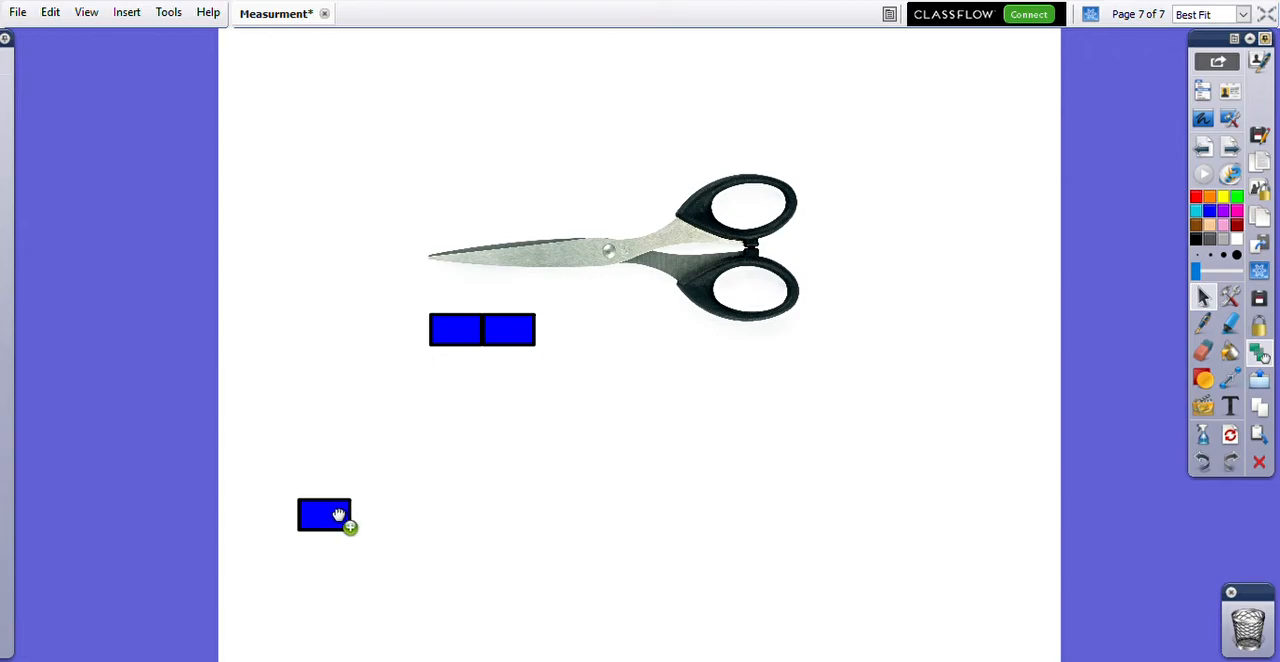
left_click_drag(324, 514, 542, 393)
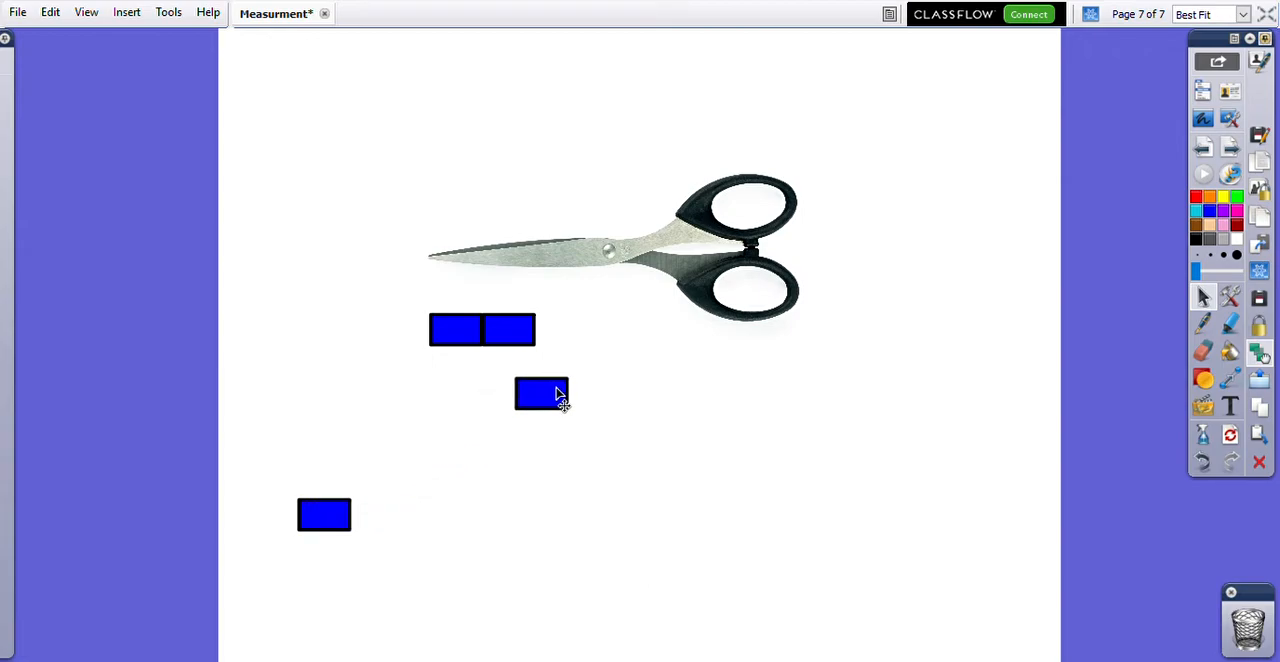
left_click_drag(542, 393, 562, 330)
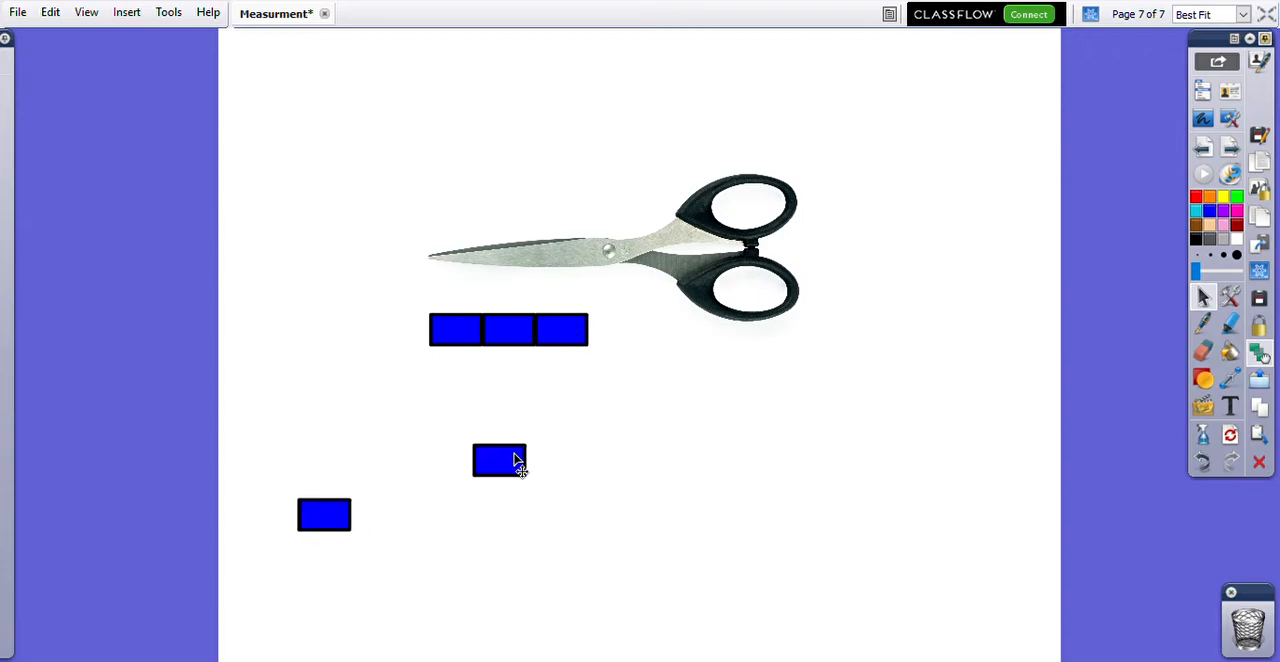
left_click_drag(498, 460, 615, 330)
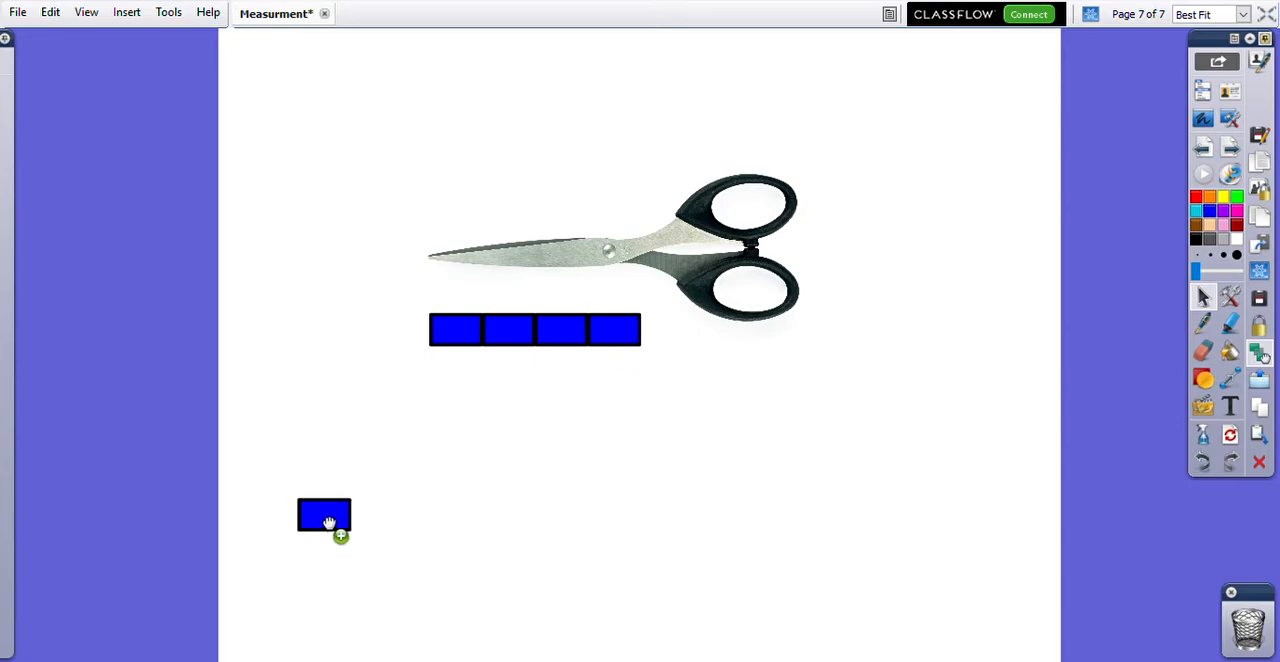
left_click_drag(324, 514, 668, 328)
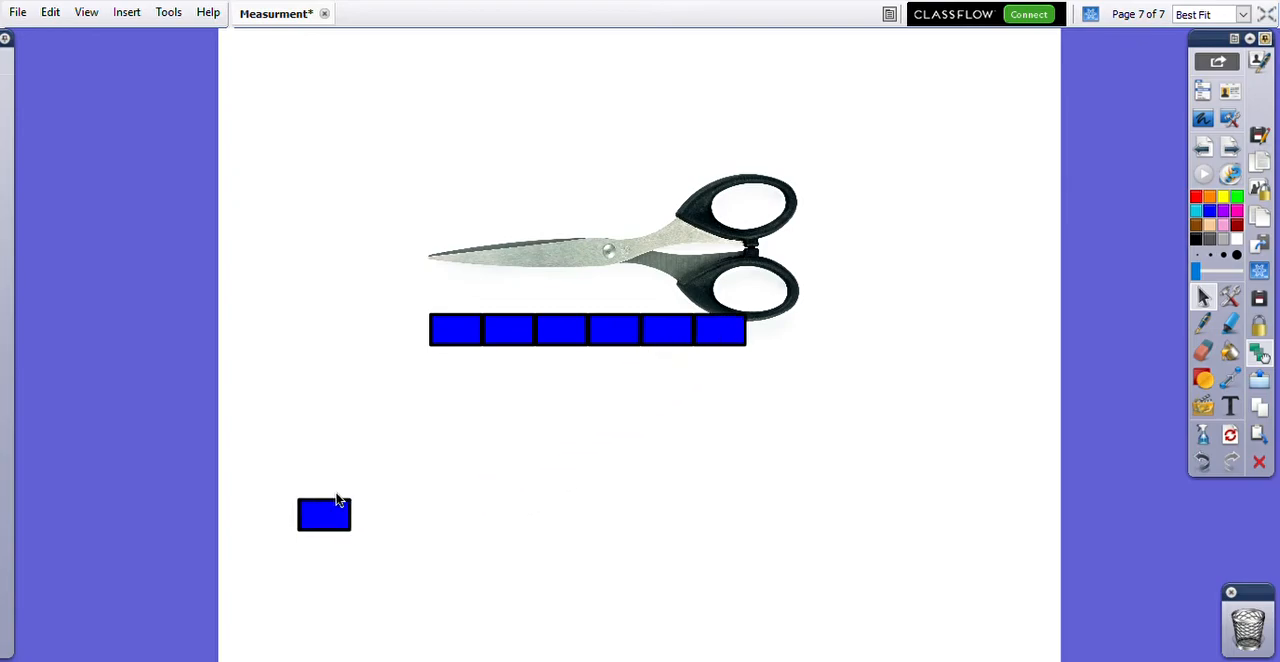
left_click_drag(324, 515, 727, 358)
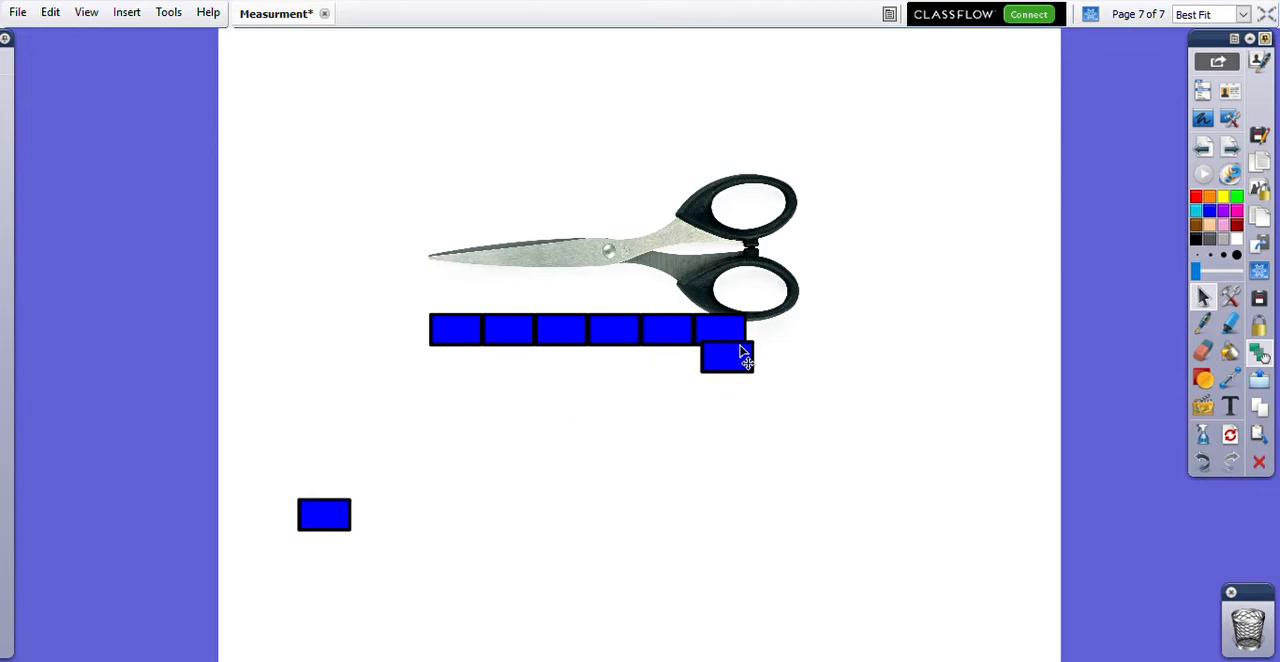
left_click_drag(728, 357, 772, 330)
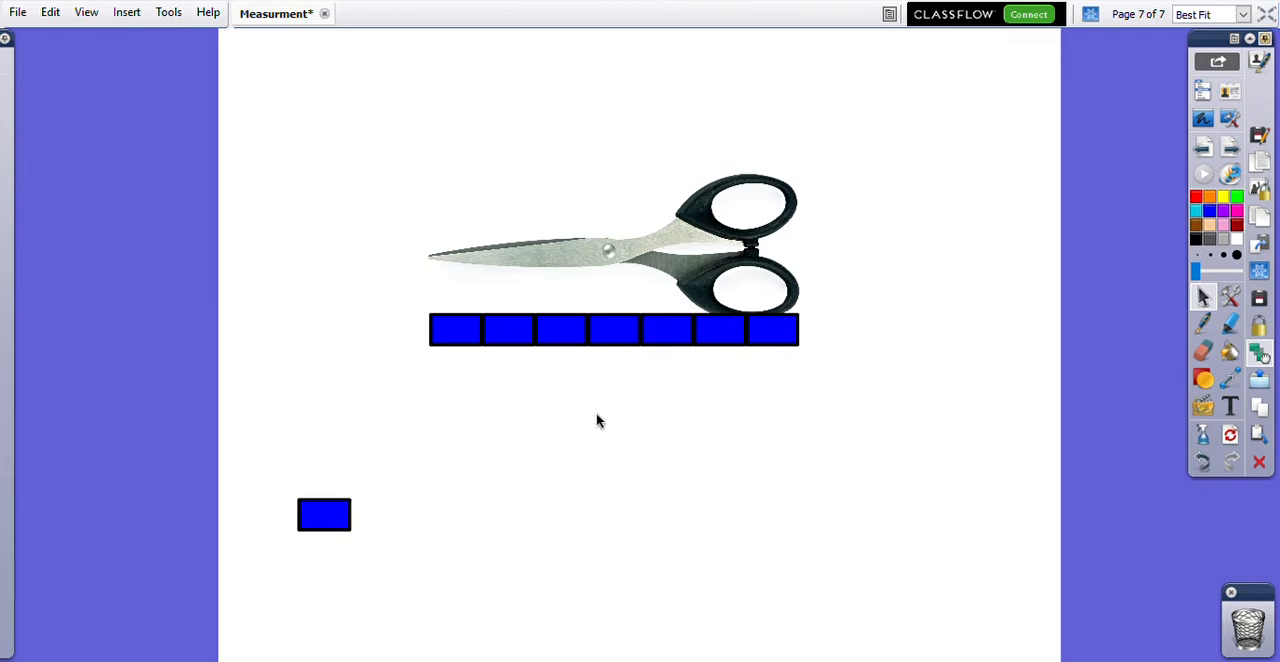
mouse_move(611, 401)
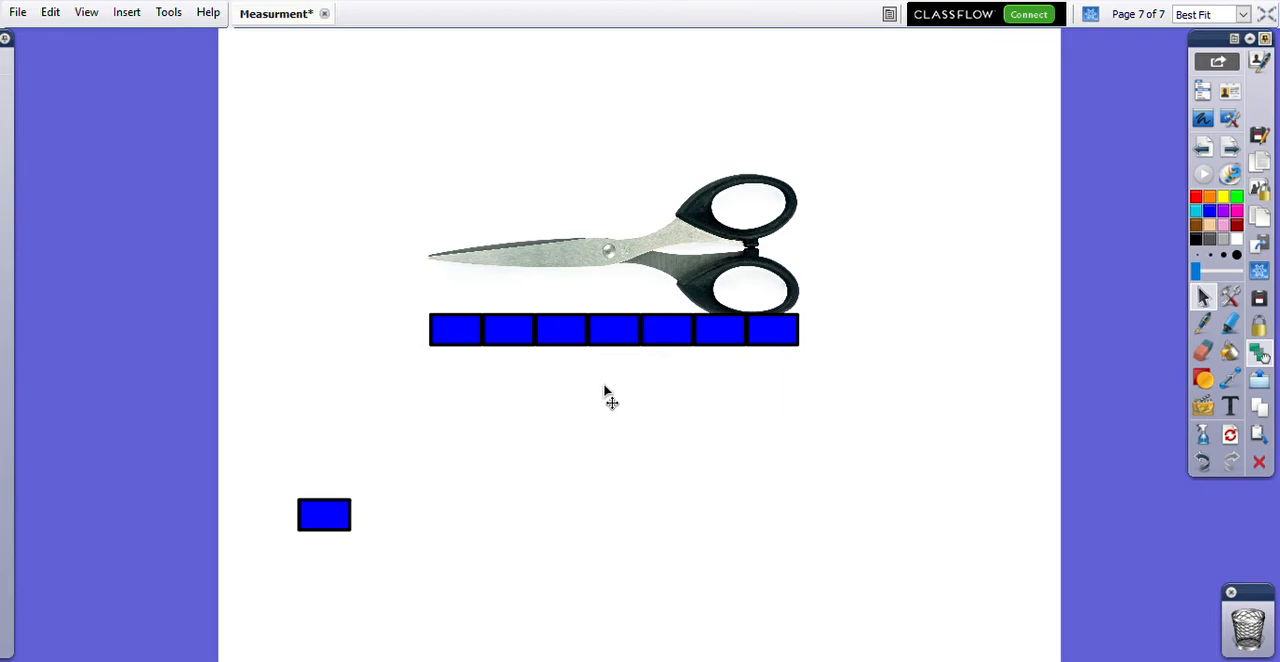